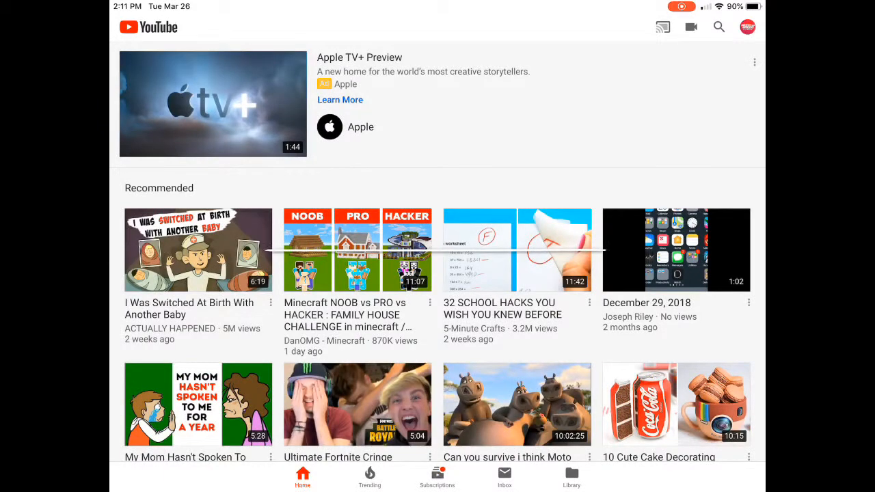
Choose the 1:18 screen recording and accept its trim to reach the details form.
scroll("down", 3)
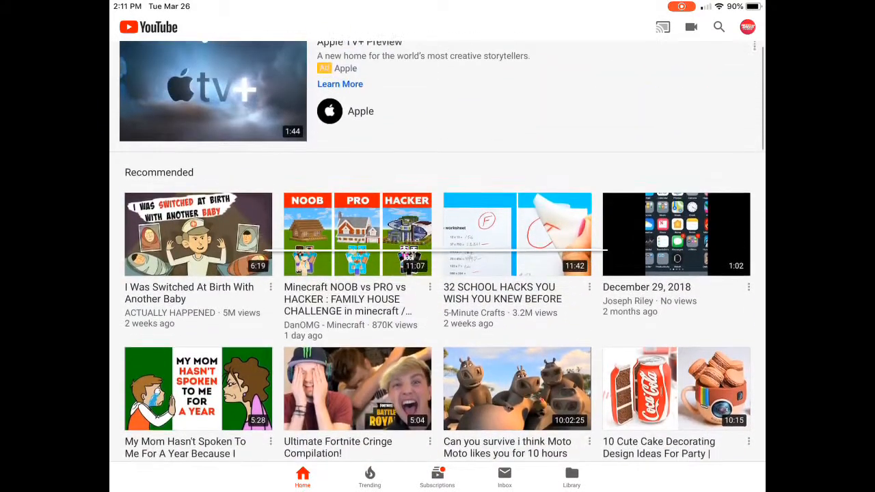
scroll("down", 3)
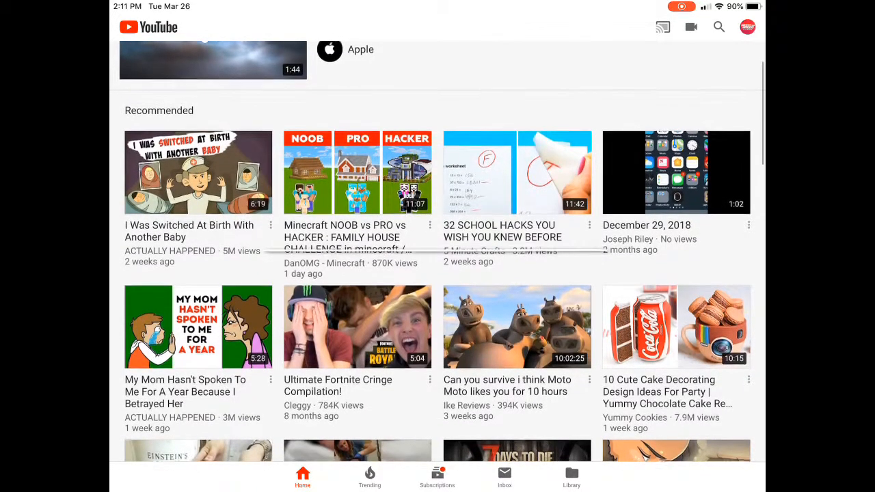
scroll("down", 3)
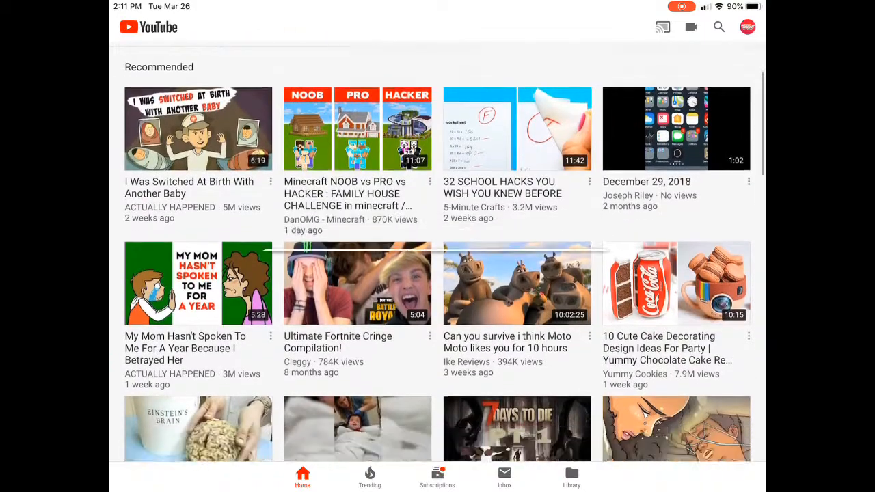
scroll("down", 3)
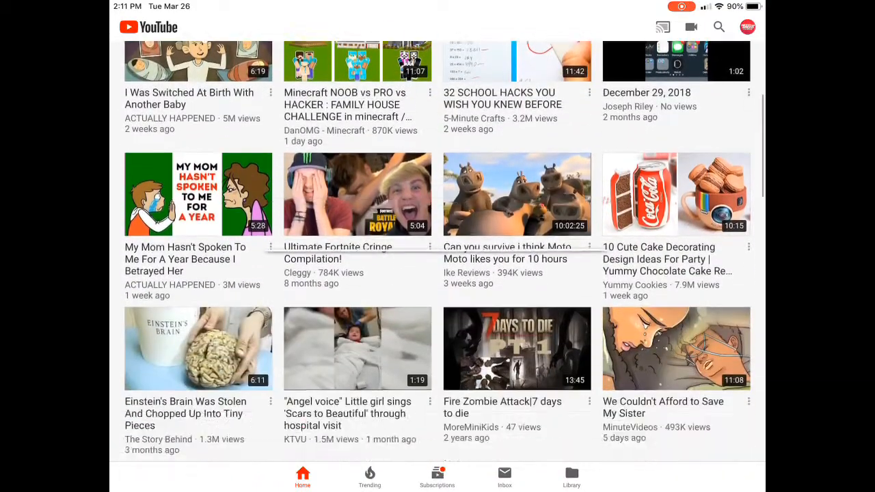
scroll("down", 3)
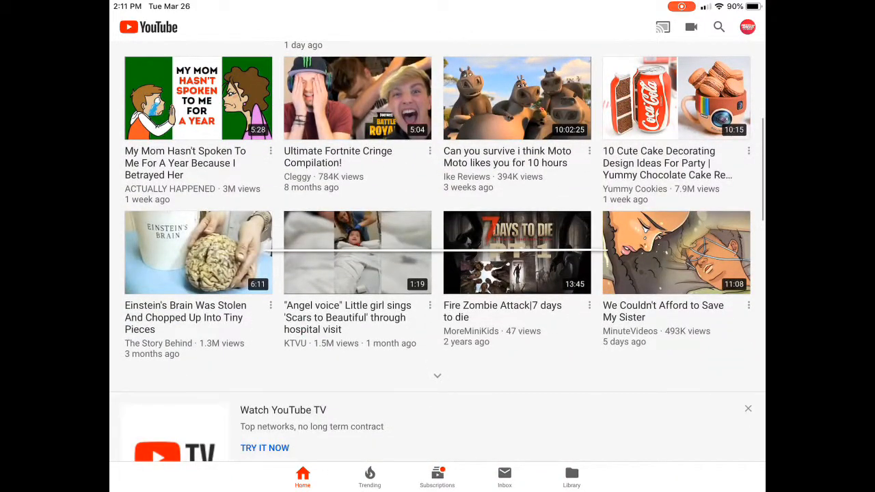
scroll("down", 3)
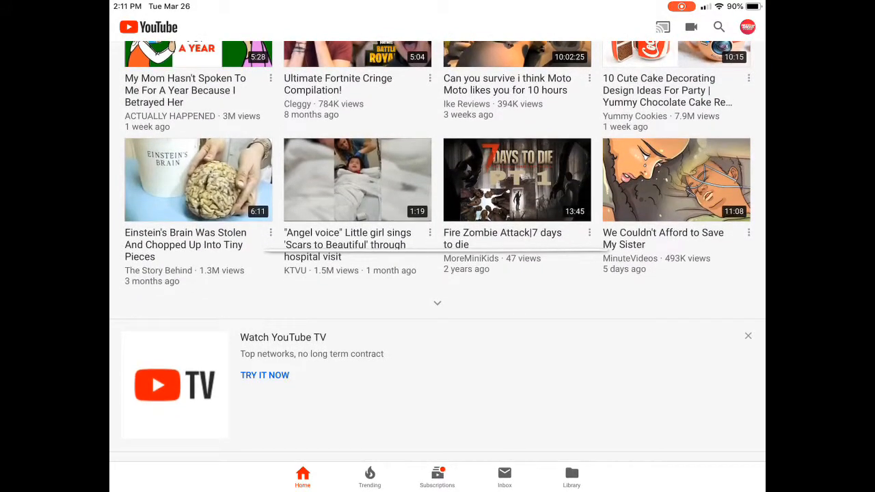
scroll("down", 3)
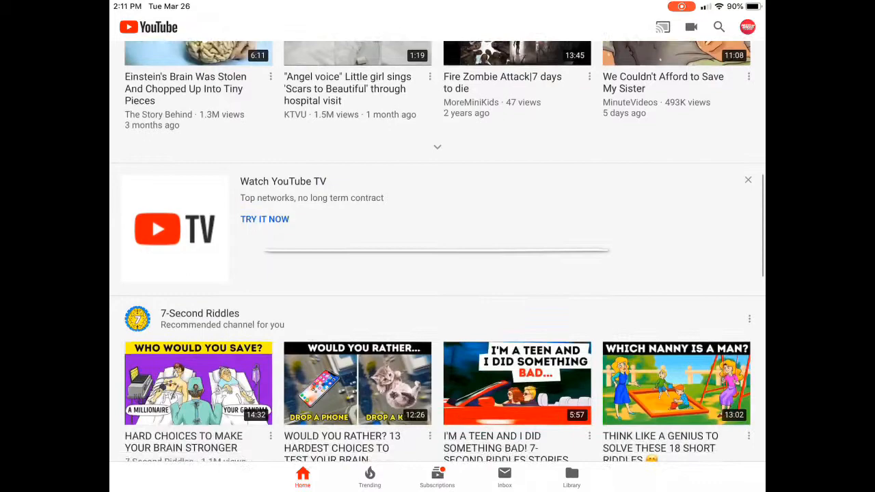
scroll("down", 3)
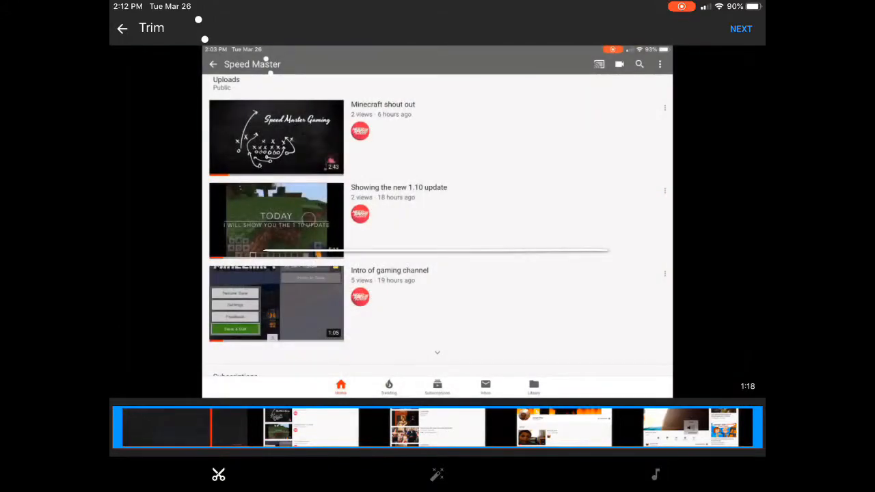
left_click(740, 29)
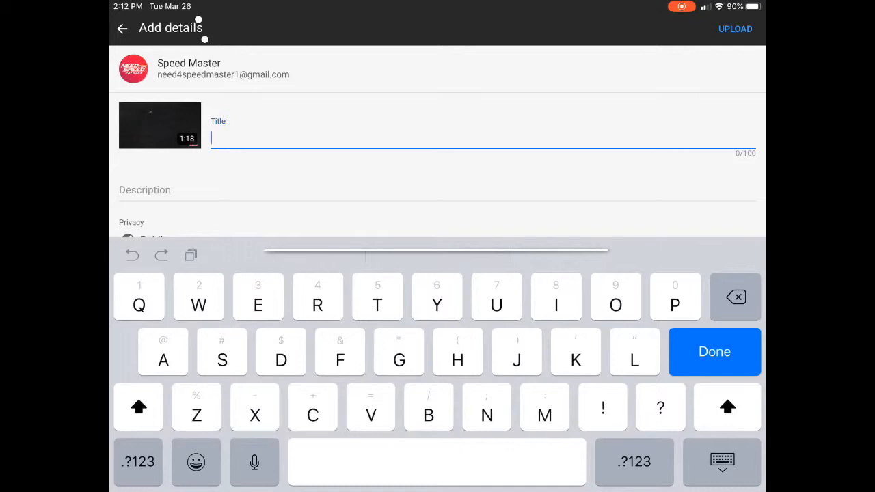
type("Spo")
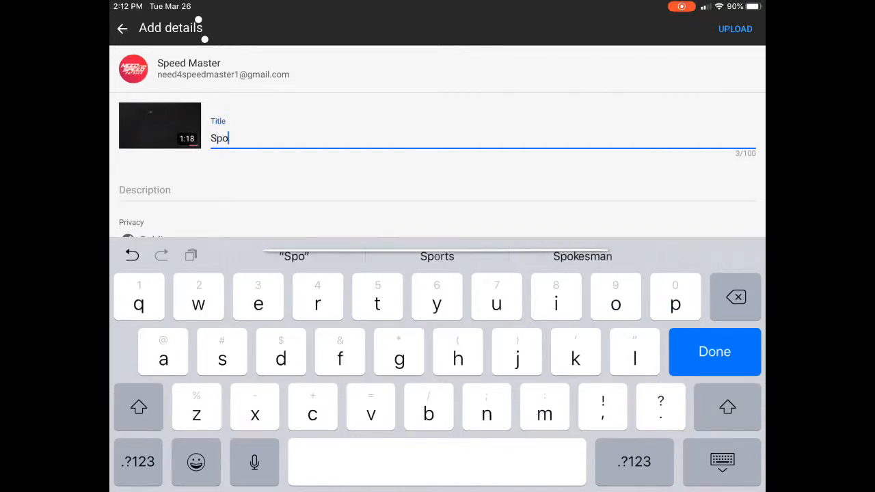
type("nser")
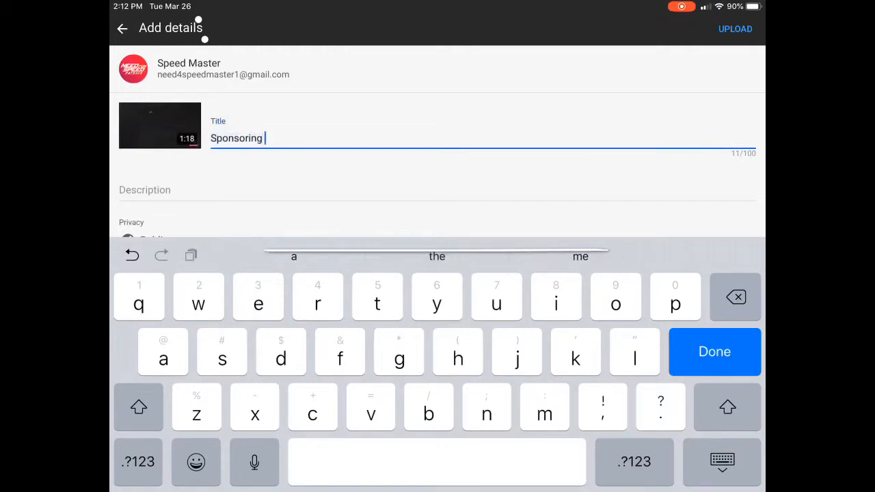
type("jo")
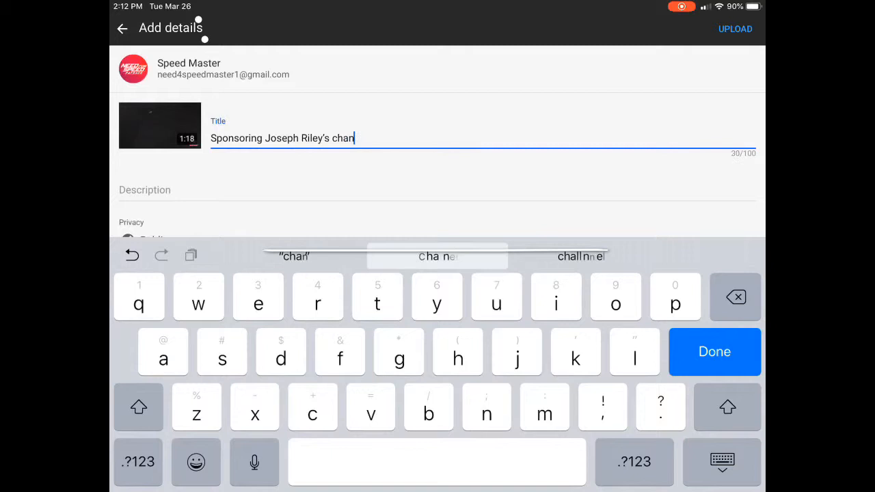
type("nel!!")
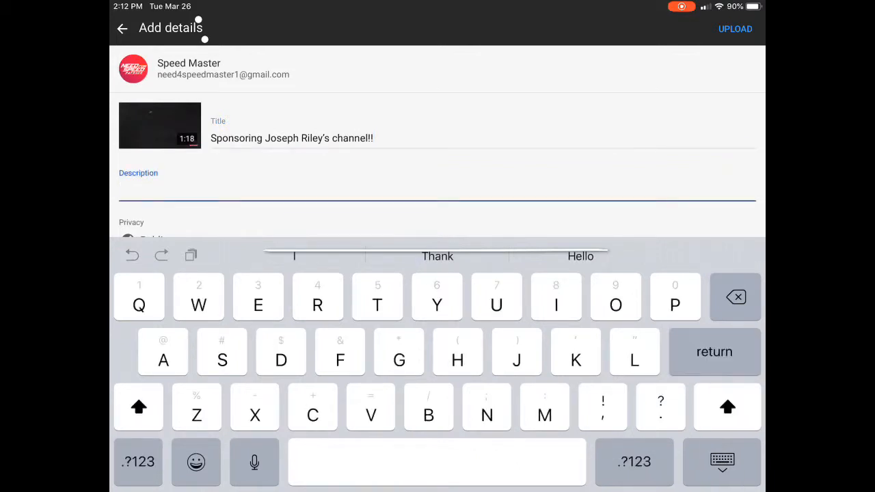
left_click(292, 138)
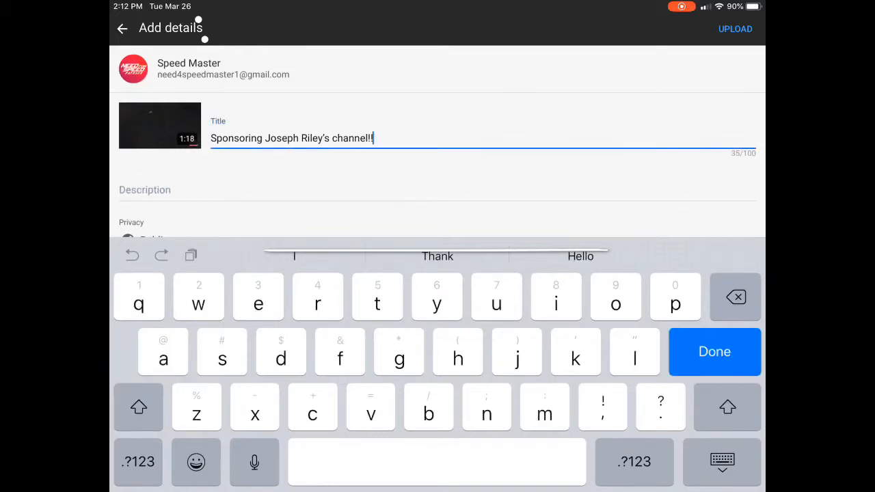
left_click(714, 352)
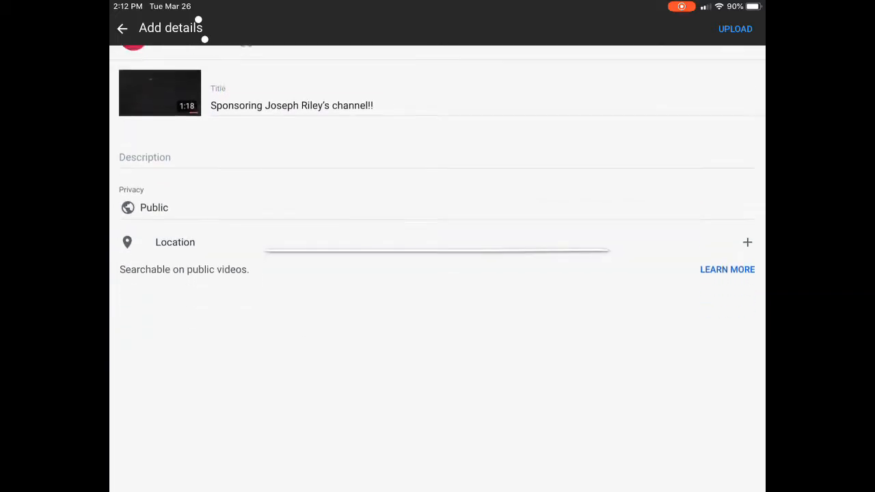
left_click(122, 29)
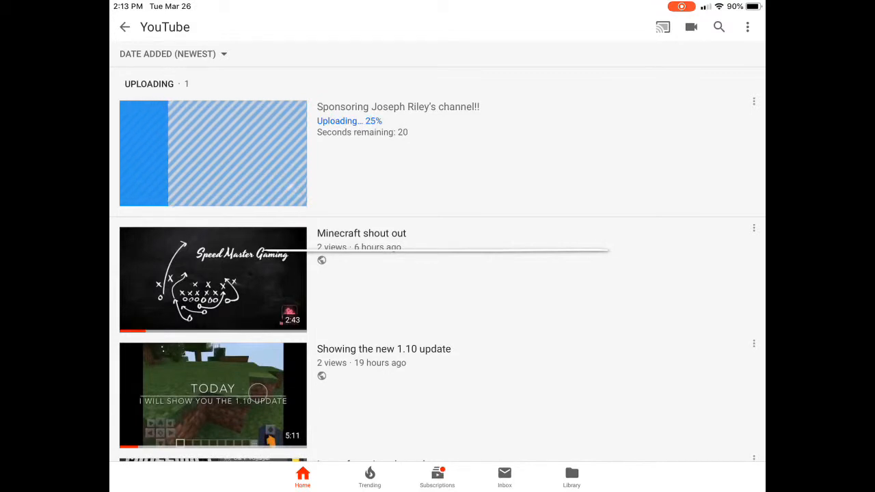
Scroll through the home feed while the upload completes to 100%.
scroll("down", 3)
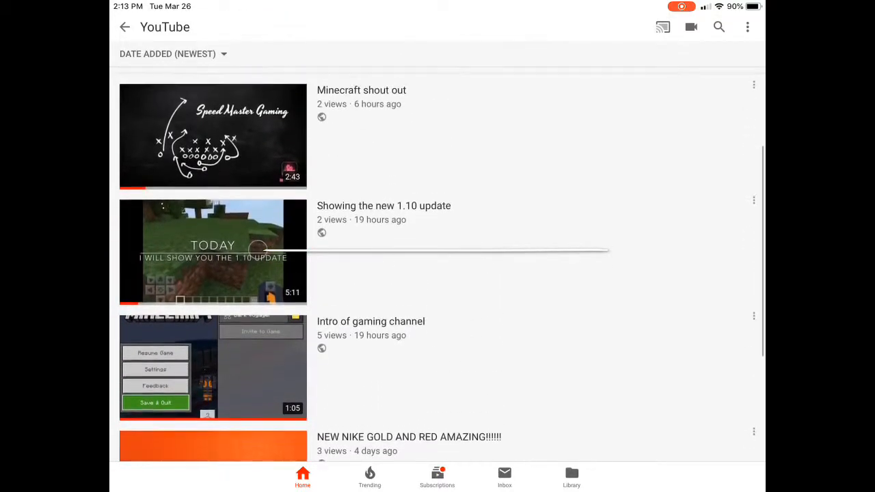
scroll("down", 3)
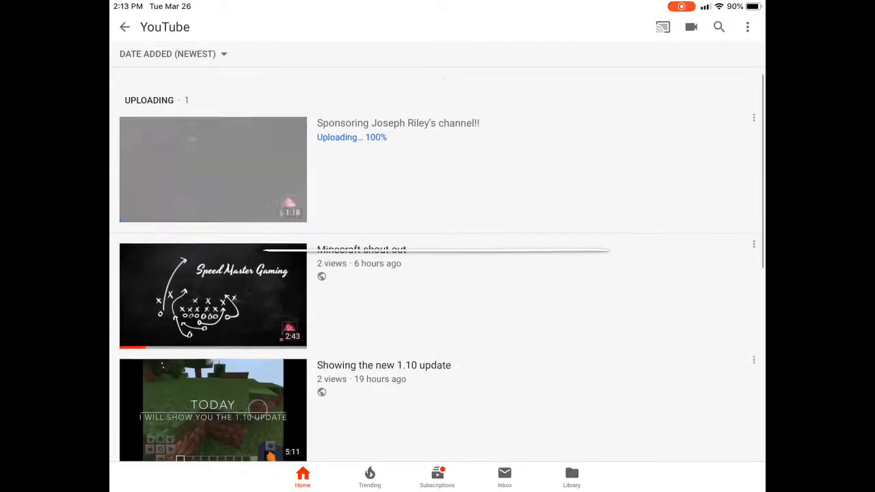
scroll("down", 3)
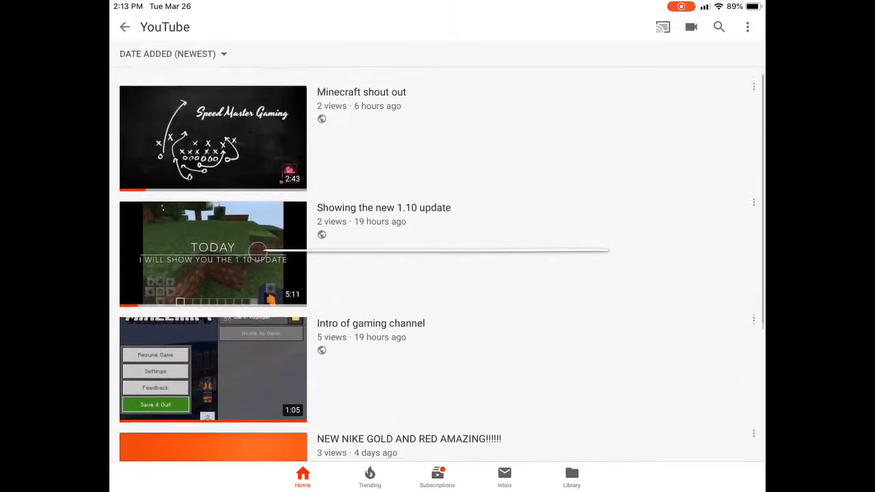
scroll("down", 3)
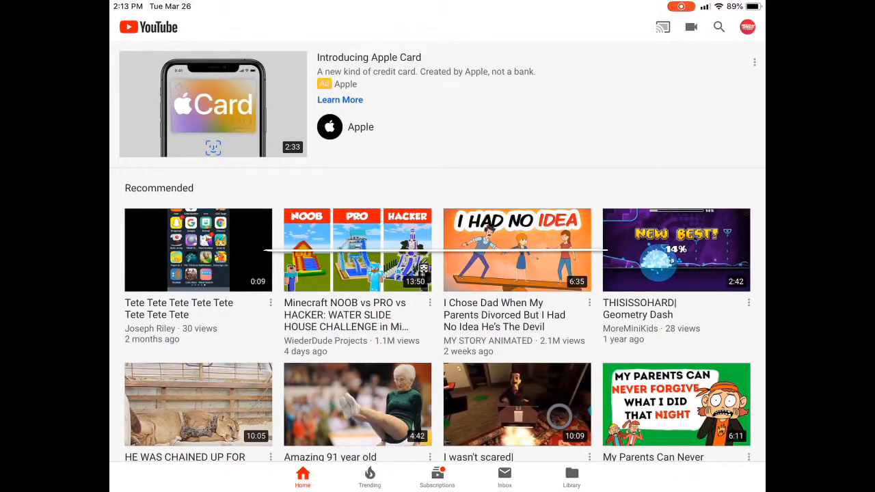
left_click(719, 27)
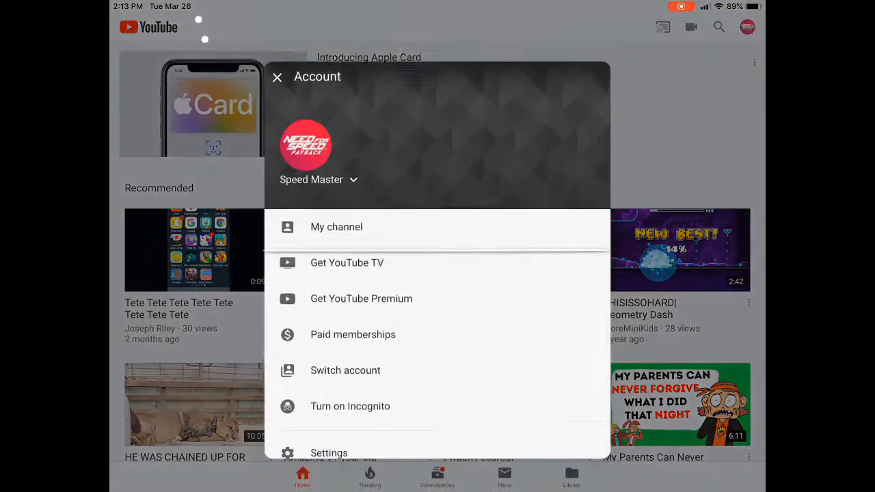
left_click(336, 226)
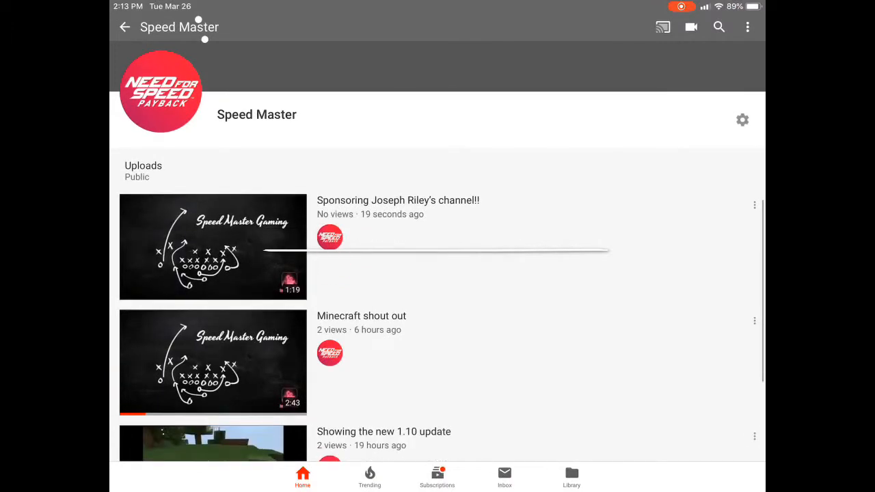
scroll("down", 3)
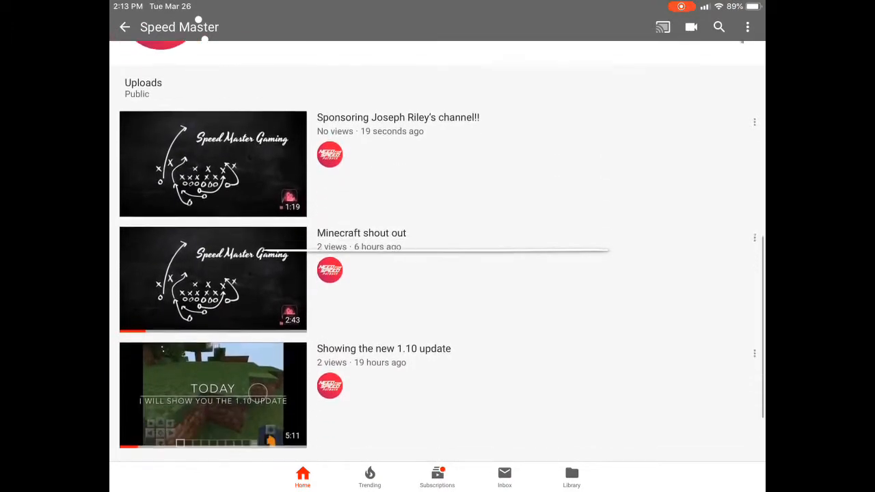
scroll("down", 3)
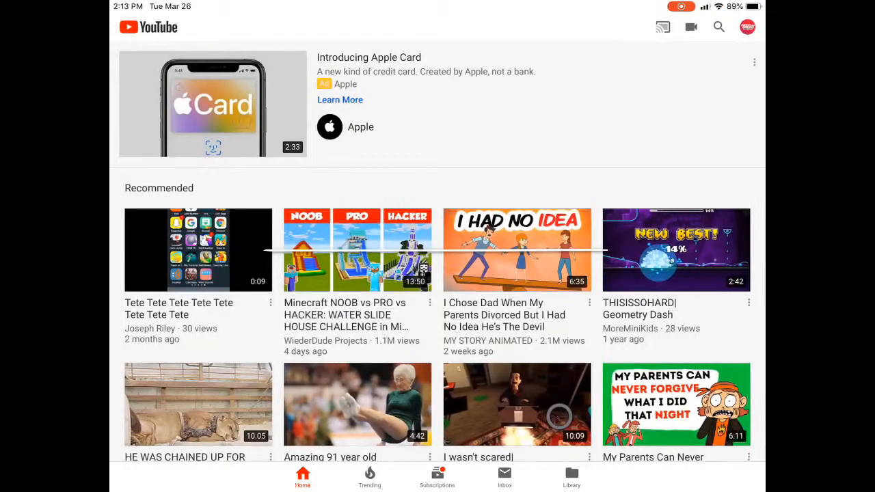
Search 'Mincraft shout out' and play Speed Master's 'Minecraft shout out' video.
left_click(718, 27)
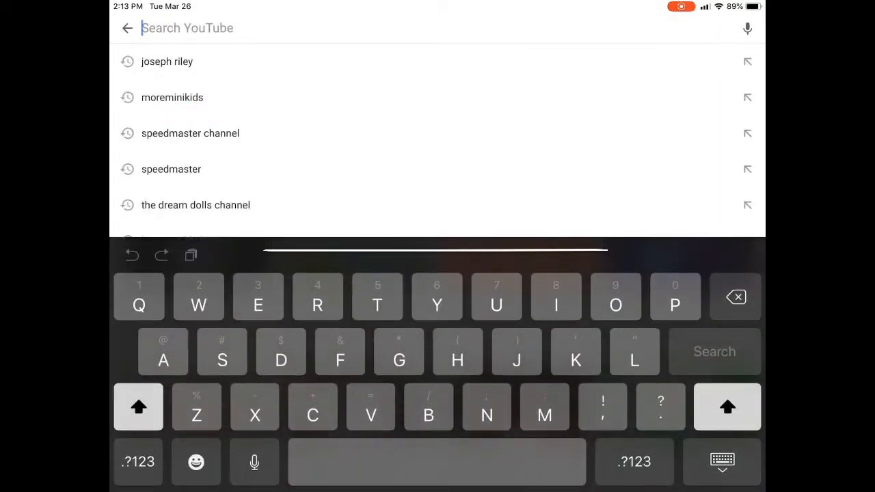
type("Mincraft sh")
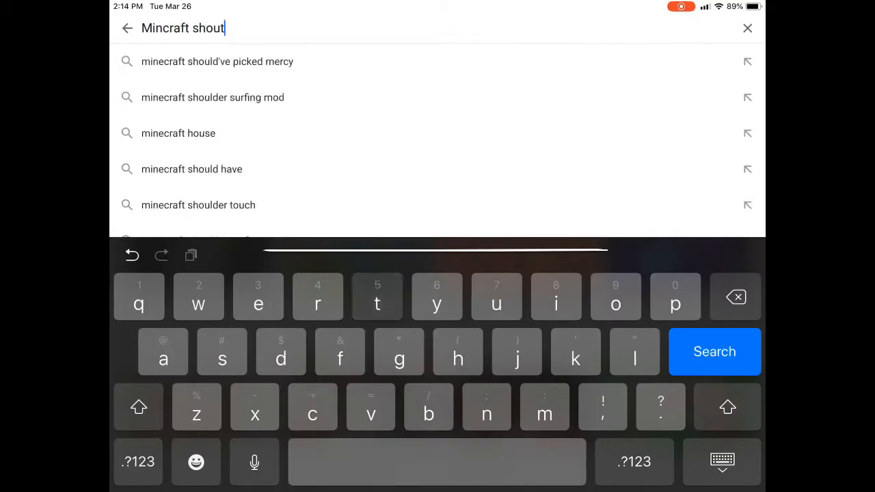
type("out")
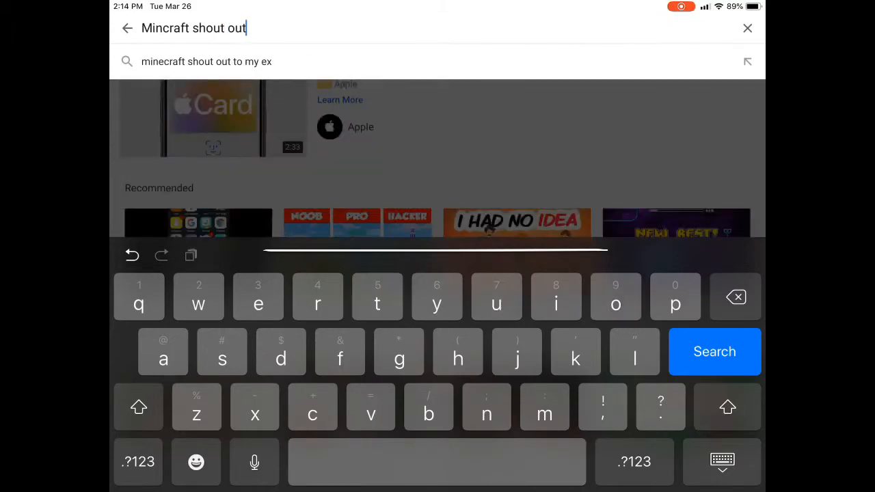
left_click(714, 352)
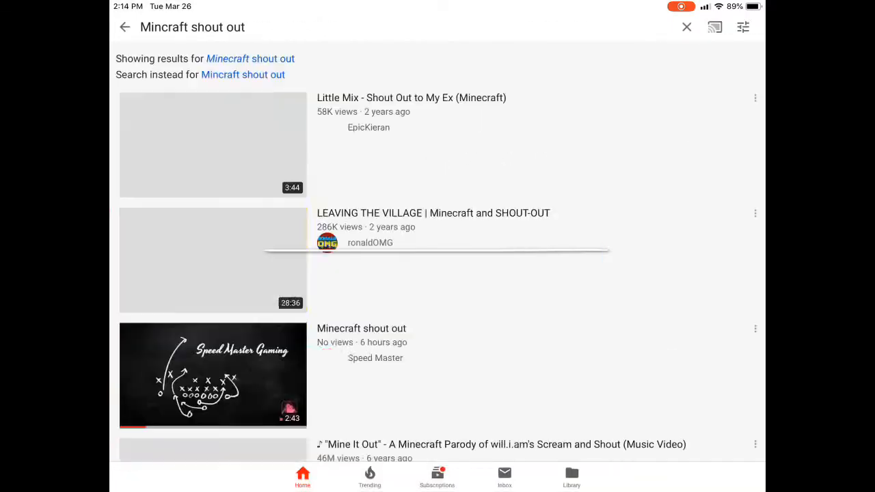
scroll("down", 3)
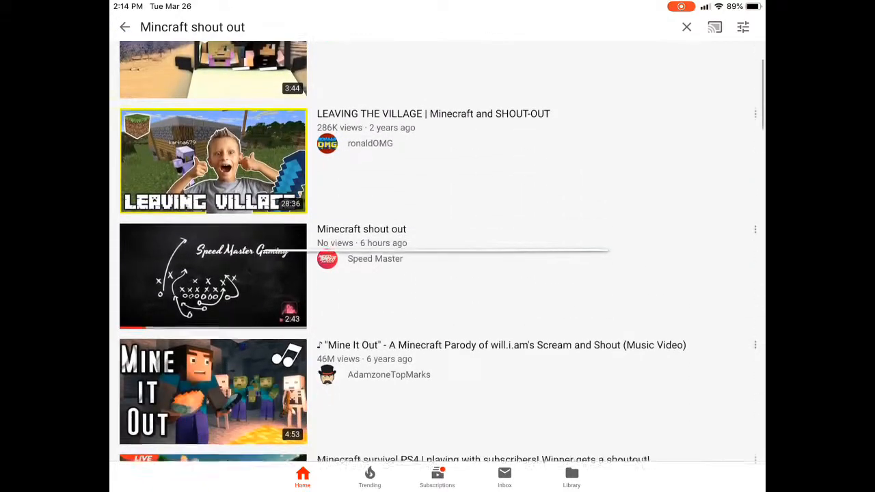
left_click(212, 276)
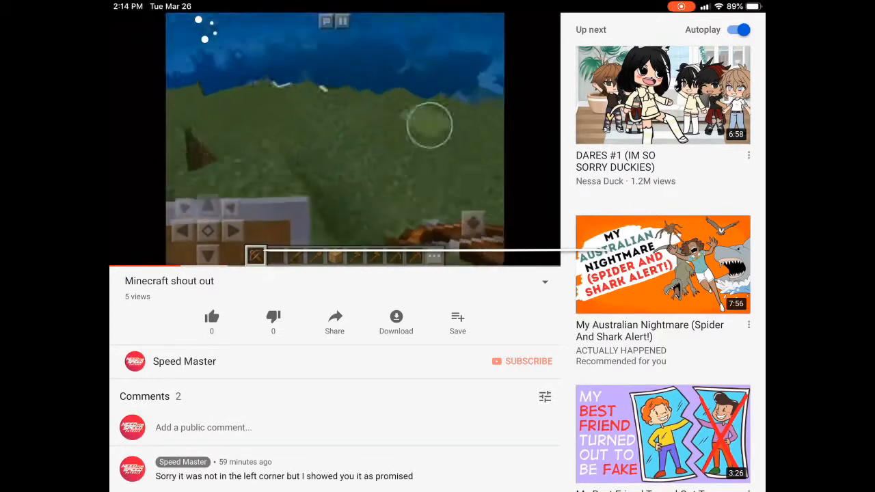
left_click(335, 140)
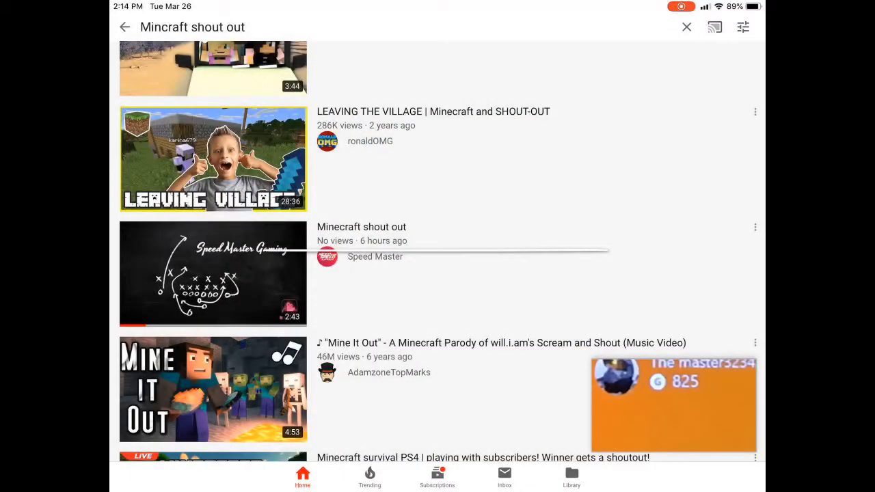
left_click(213, 274)
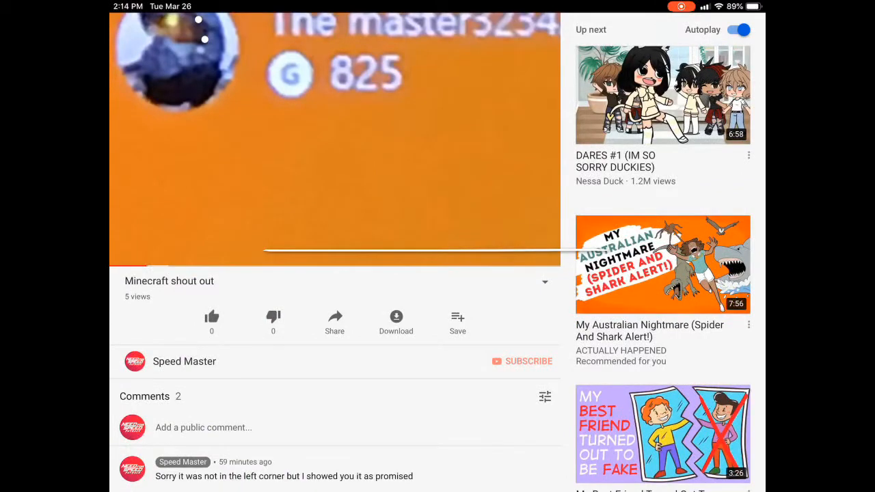
left_click(184, 361)
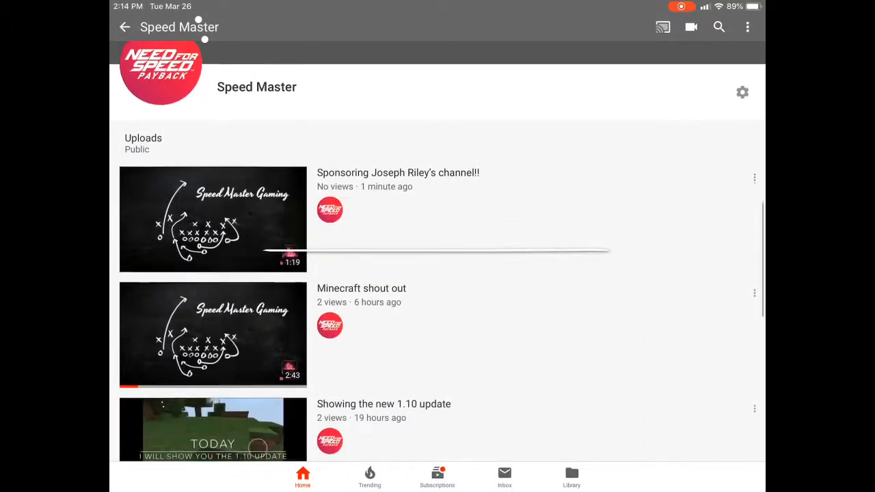
scroll("down", 3)
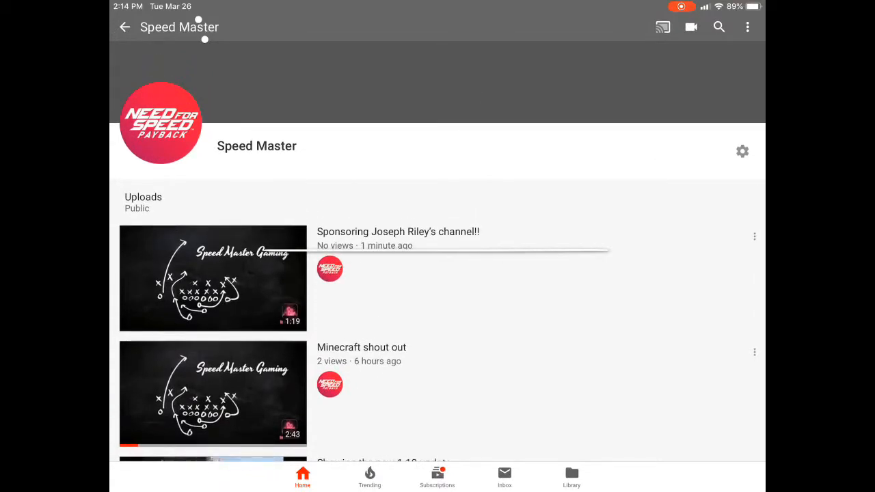
left_click(213, 278)
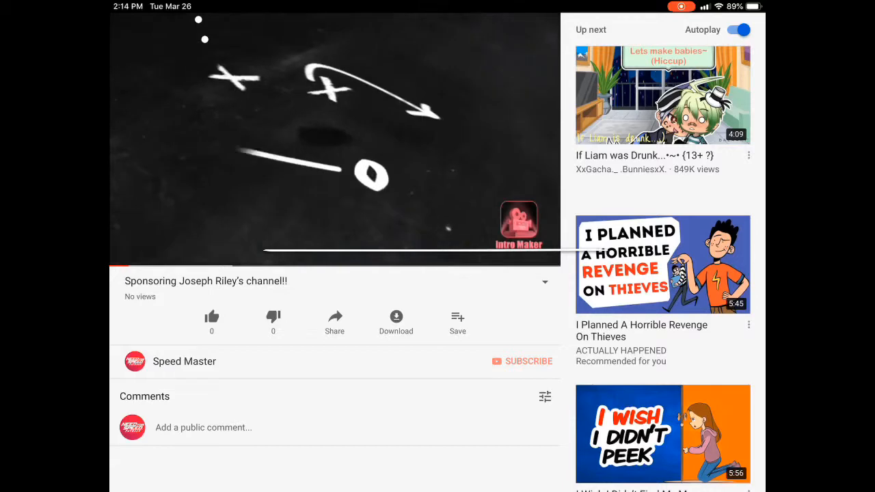
left_click(183, 362)
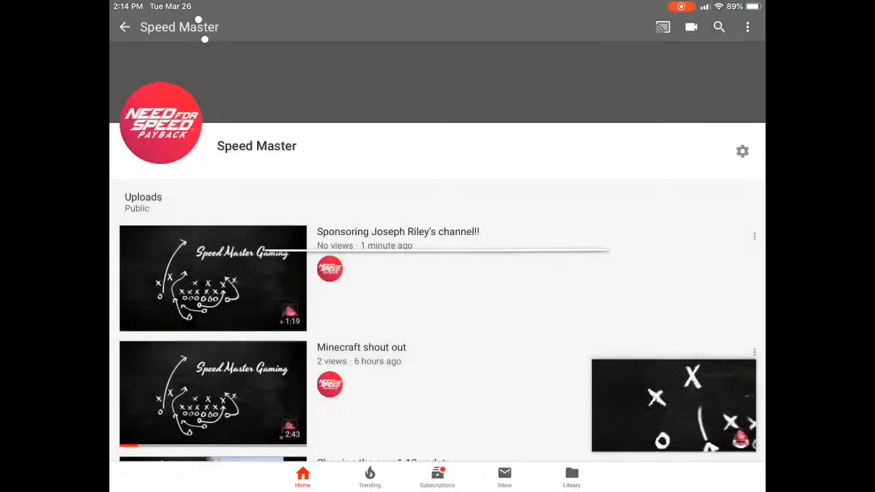